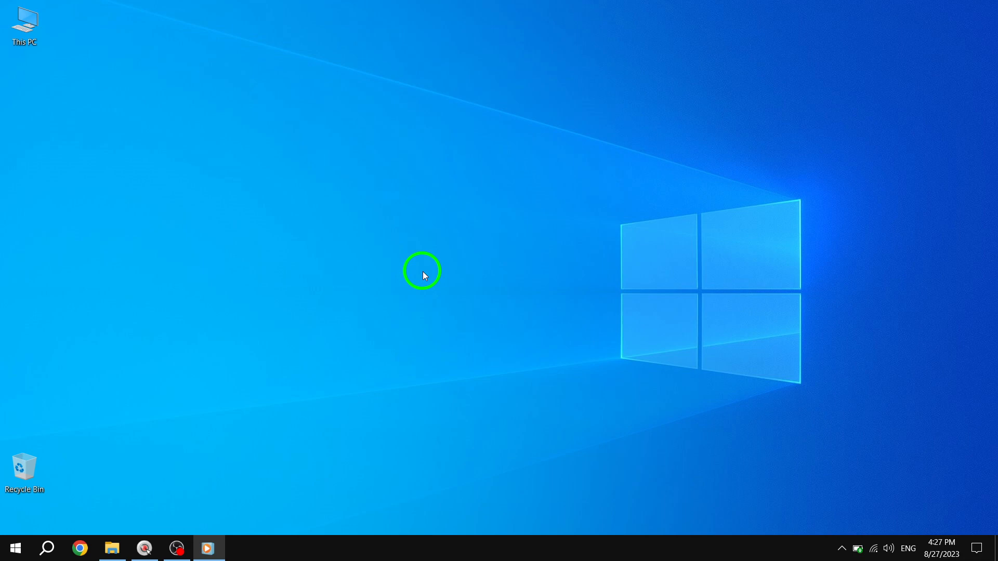
mouse_move(231, 388)
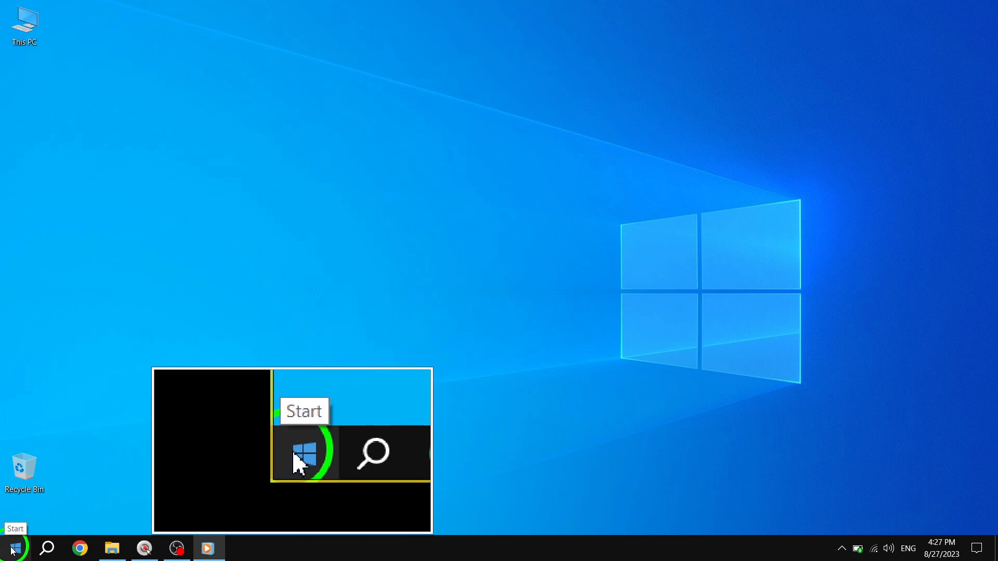
- Search the Start menu for "sticky" so Sticky Notes shows as the best match
click(12, 547)
text(sticky)
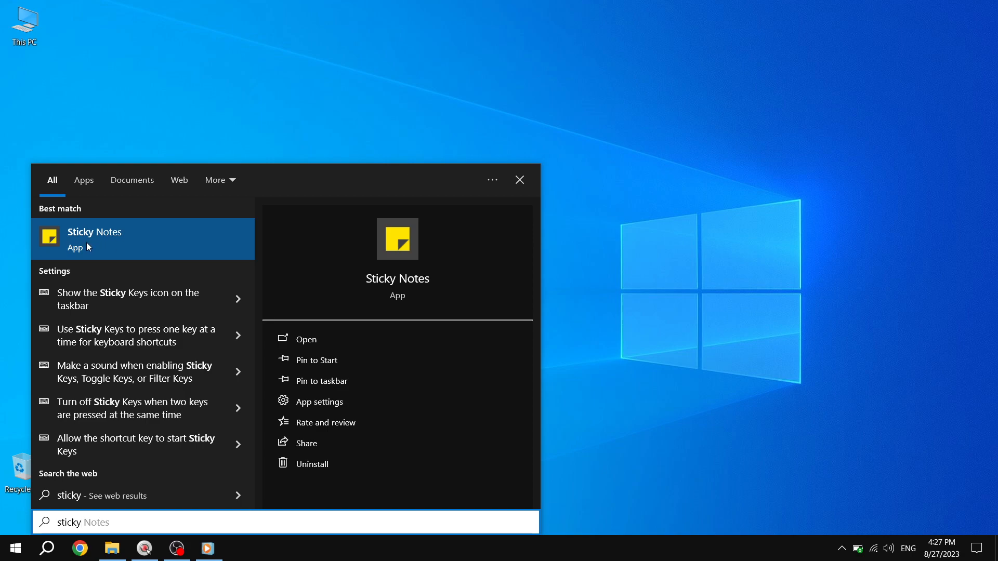
mouse_move(124, 241)
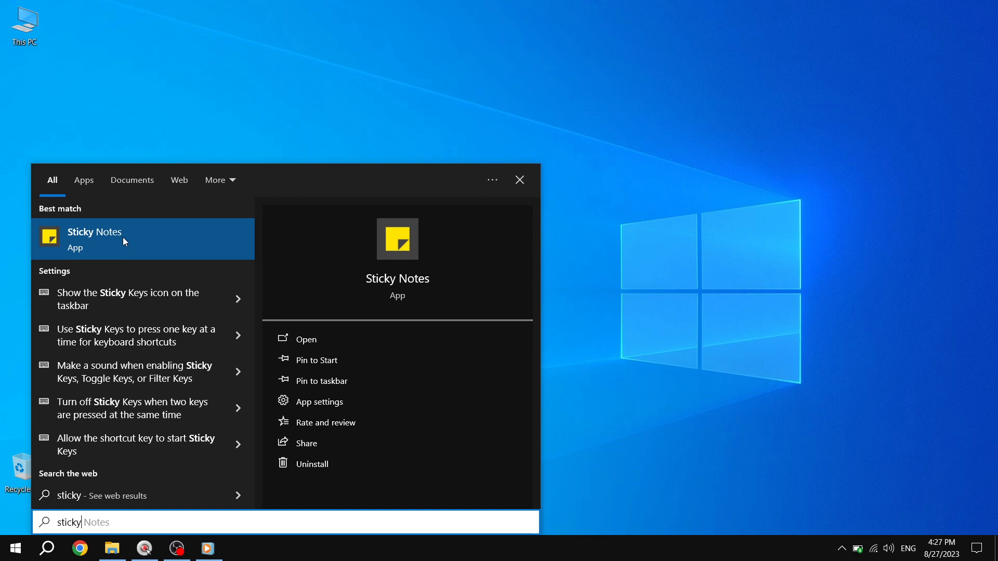
- Pin Sticky Notes to the taskbar from its context menu and dismiss the search
right_click(94, 239)
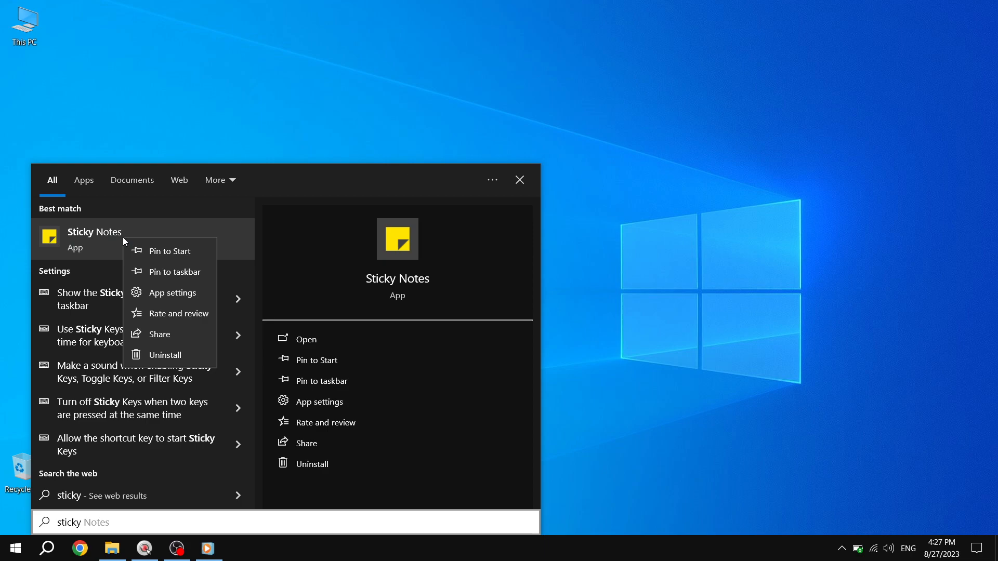
mouse_move(173, 271)
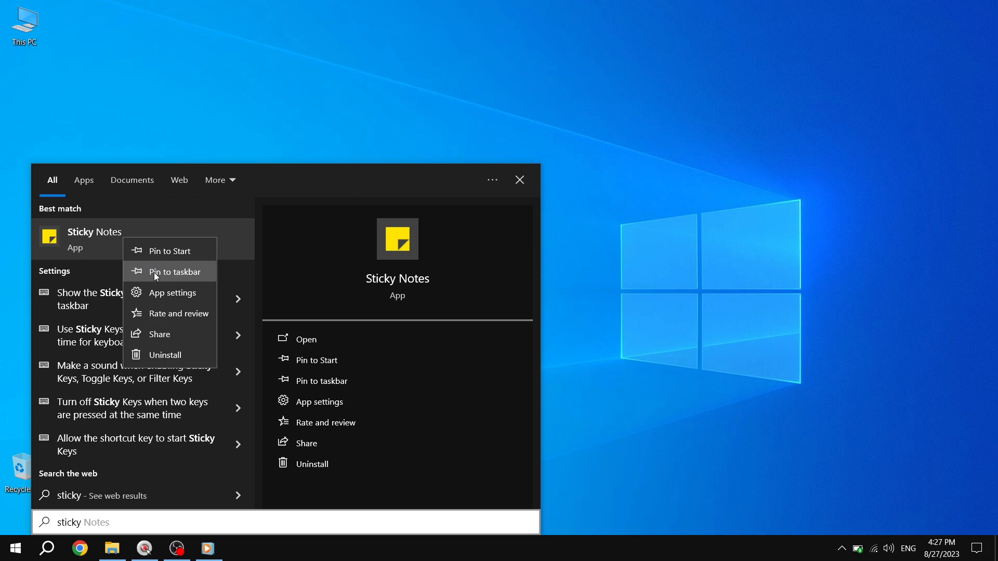
click(171, 271)
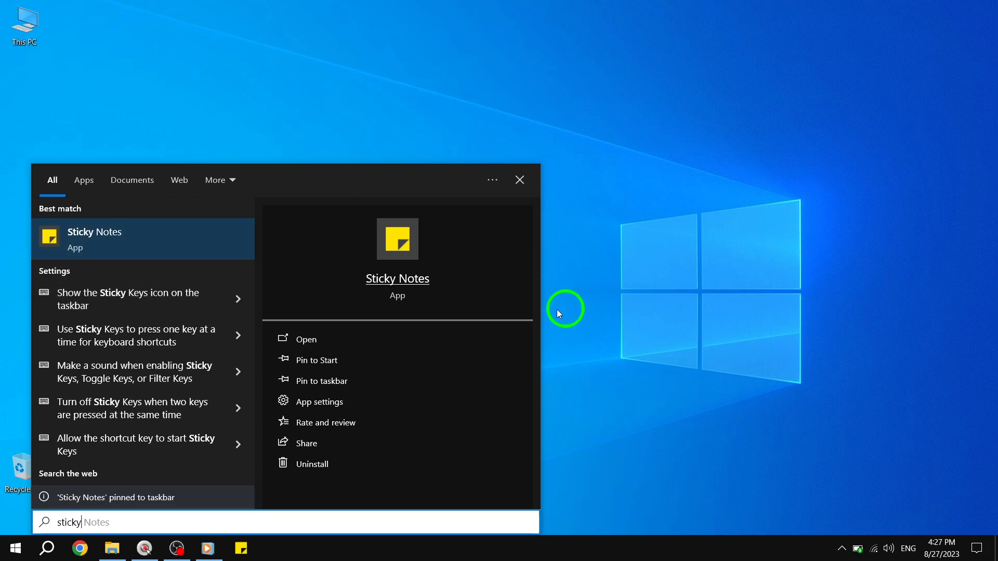
click(245, 547)
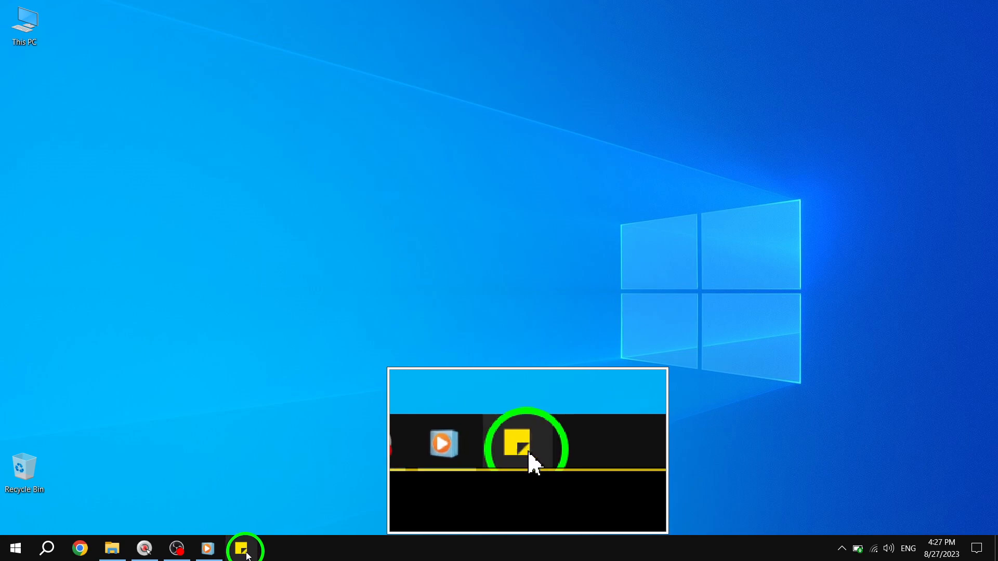